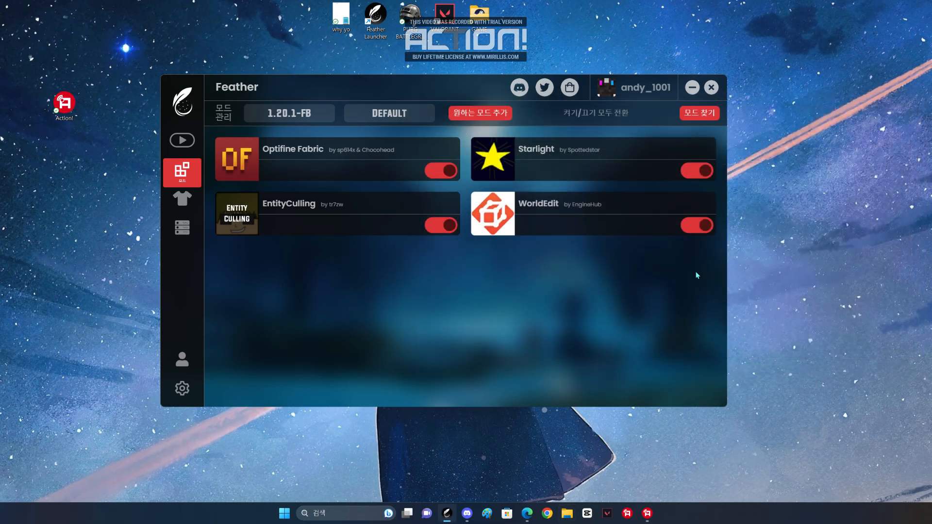
Return to Feather's play page for the 1.20.1-FB Fabric profile
left_click(181, 141)
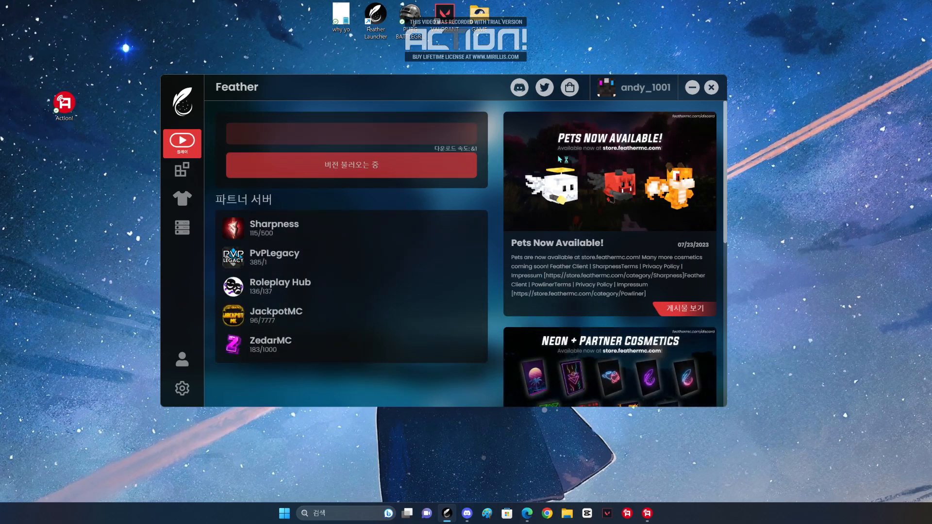
Launch Minecraft 1.20.1 with the Fabric setup from Feather
left_click(710, 88)
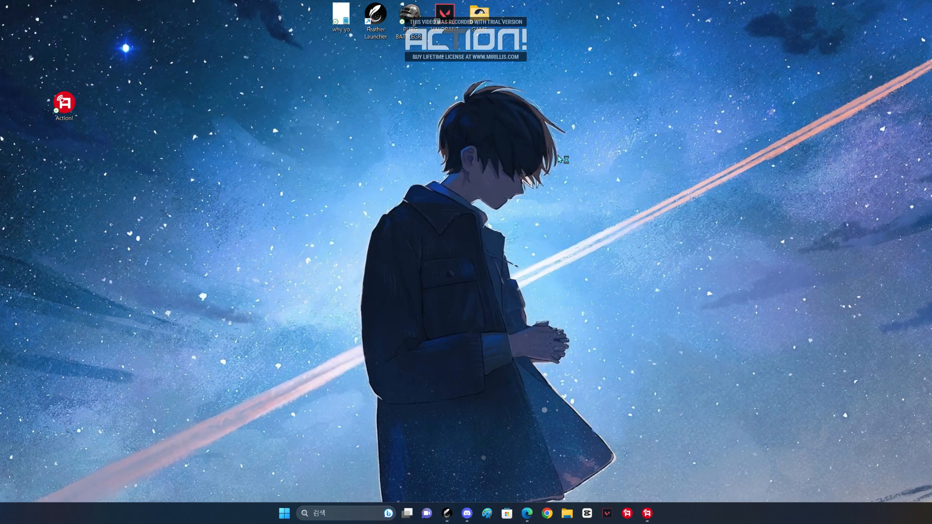
mouse_move(826, 518)
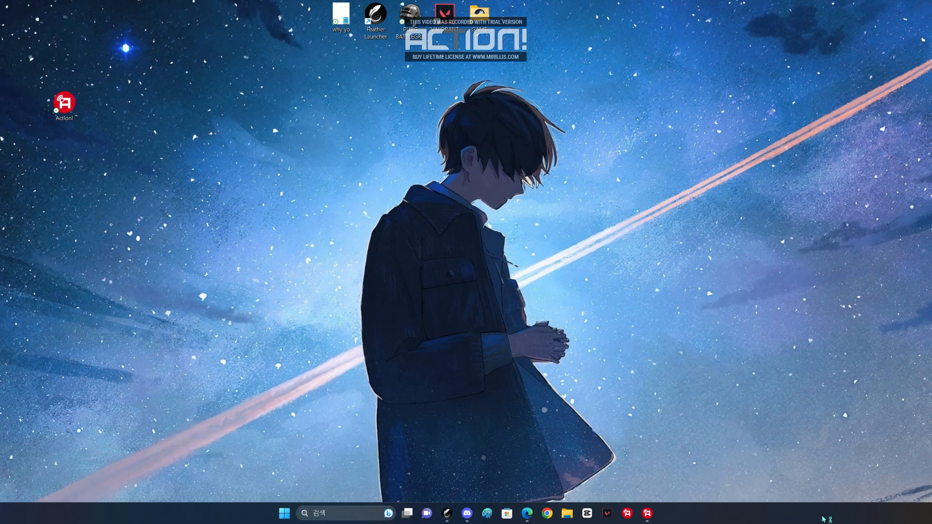
mouse_move(824, 517)
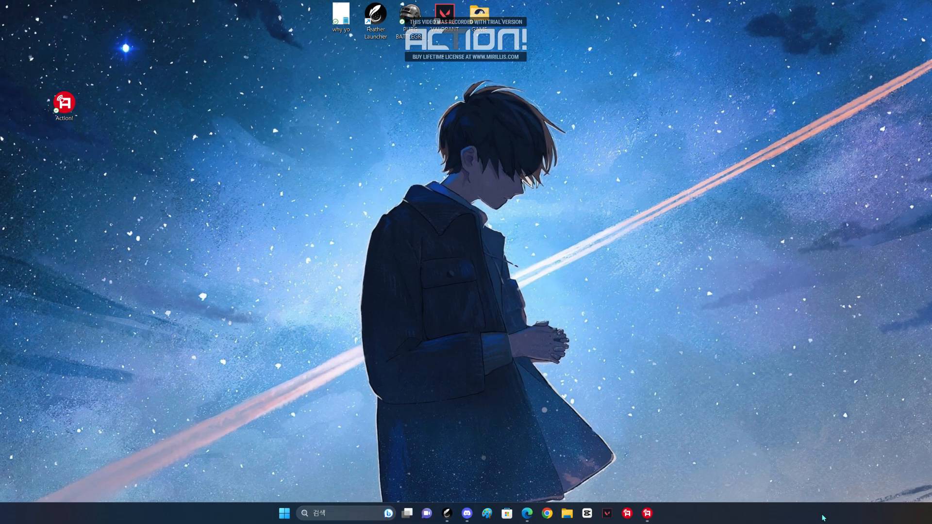
double_click(64, 102)
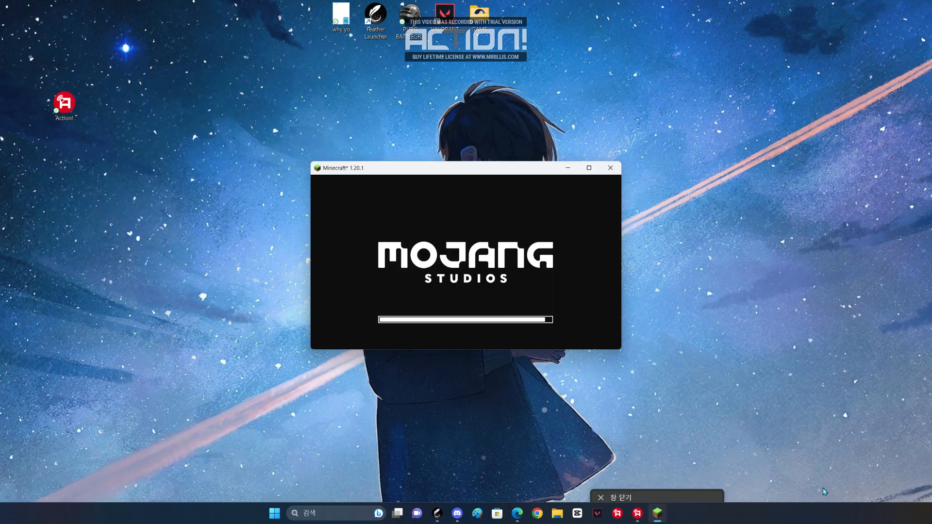
mouse_move(691, 372)
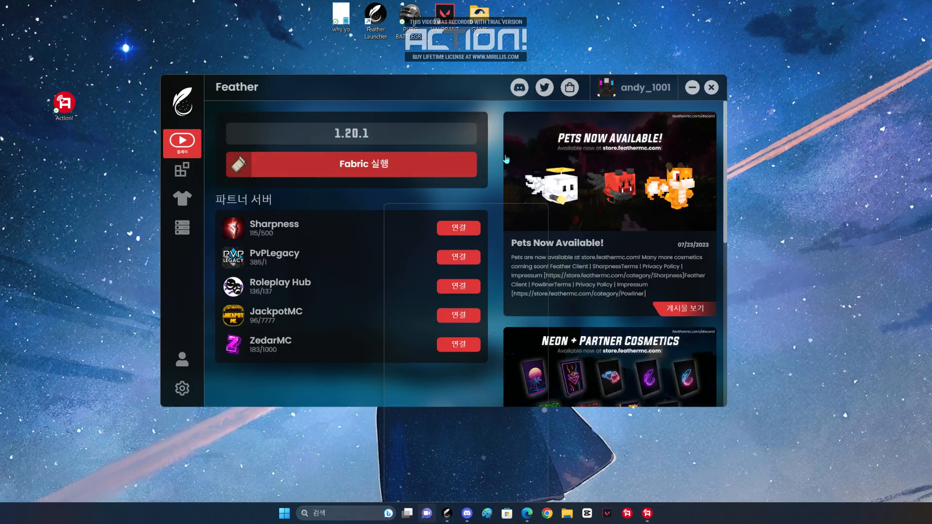
Relaunch the Fabric 1.20.1 game from Feather after closing the loading window
left_click(351, 163)
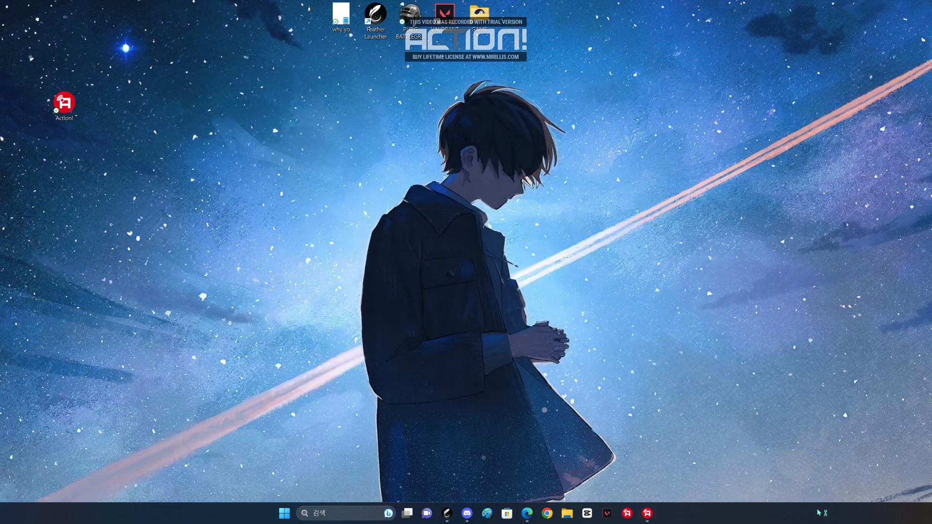
mouse_move(823, 514)
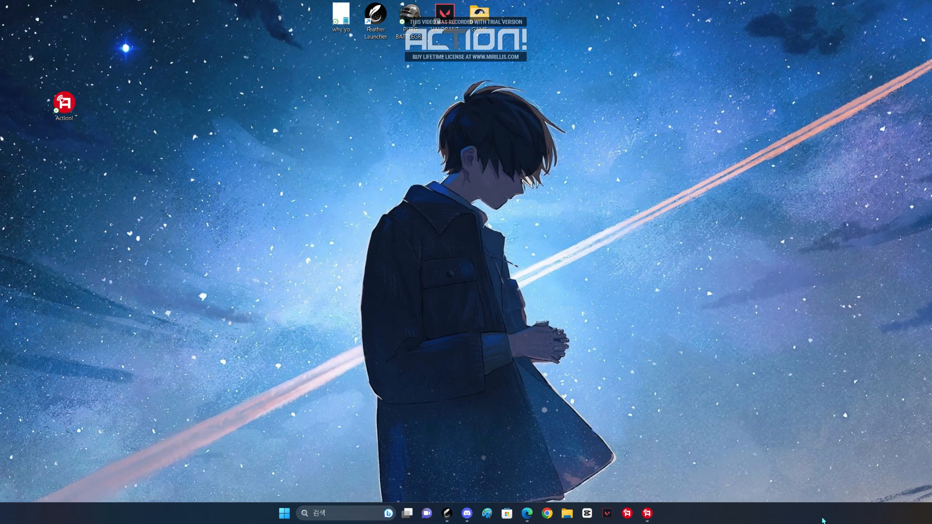
Start the Fabric 1.20.1 game again so a new Minecraft window opens
double_click(64, 103)
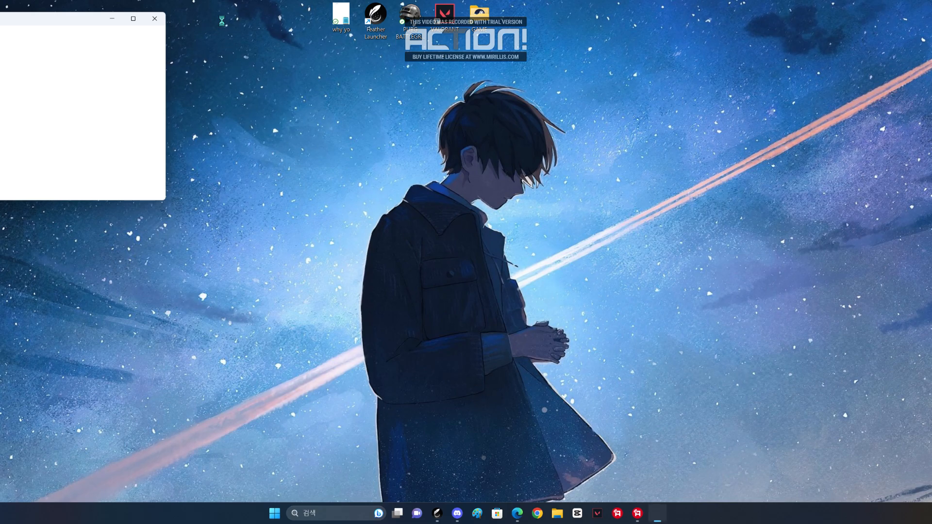